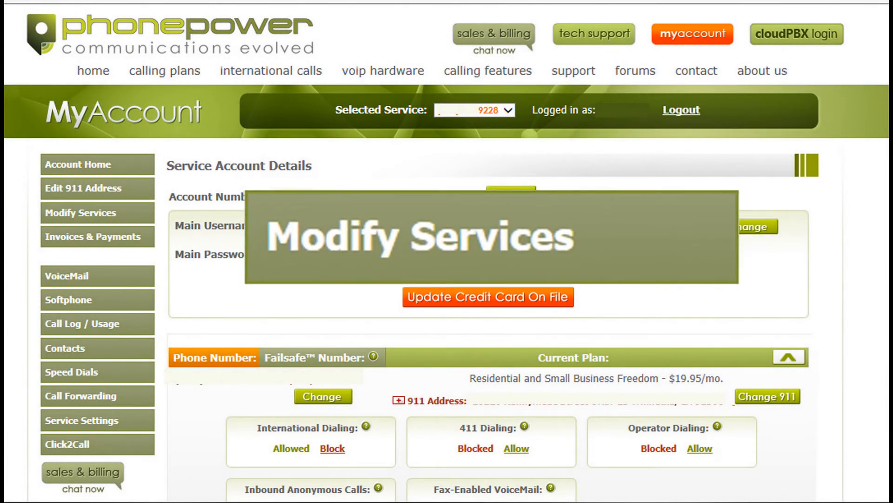
Go to Modify Services and reach the SIP Credentials page, currently showing credentials not enabled
{"action": "left_click", "coordinate": [80, 213]}
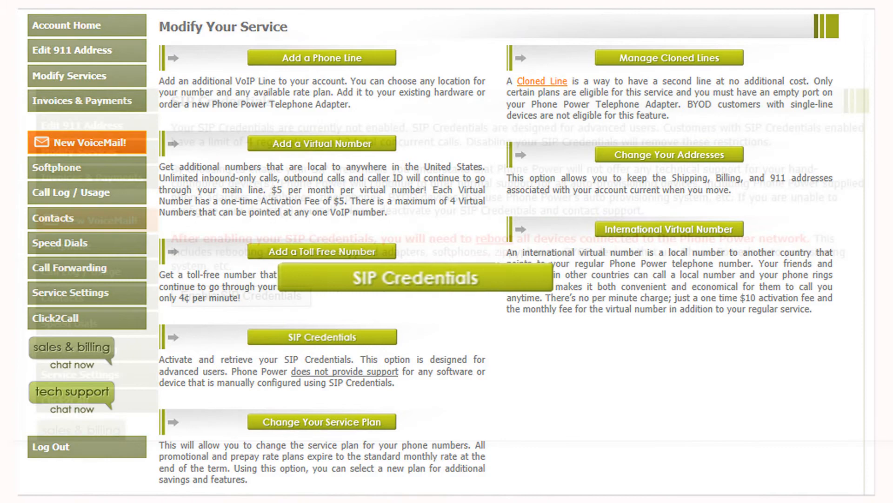
{"action": "left_click", "coordinate": [321, 336]}
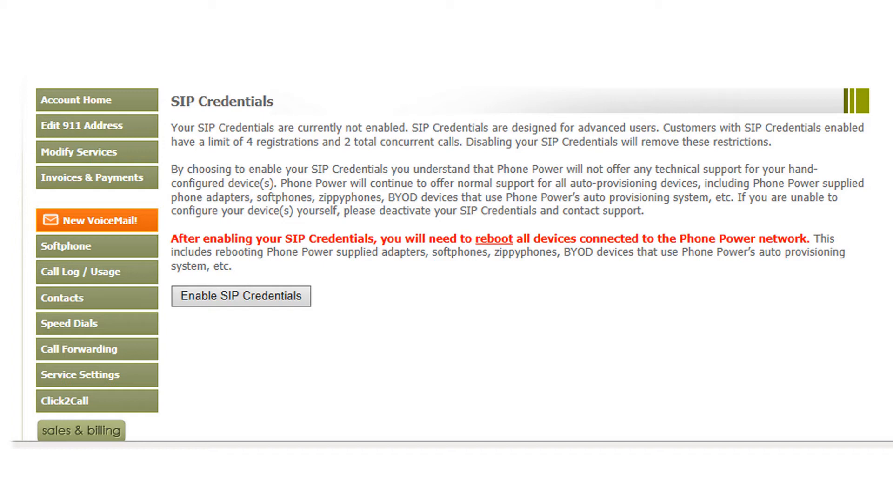
{"action": "mouse_move", "coordinate": [240, 296]}
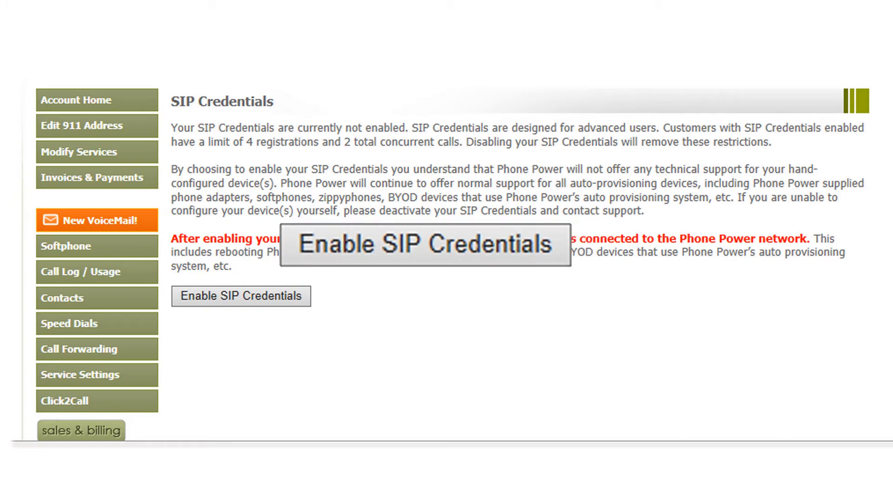
Enable SIP Credentials, revealing the Auth ID, SIP User ID, password and proxy sip.bos.phonepower.com
{"action": "left_click", "coordinate": [240, 296]}
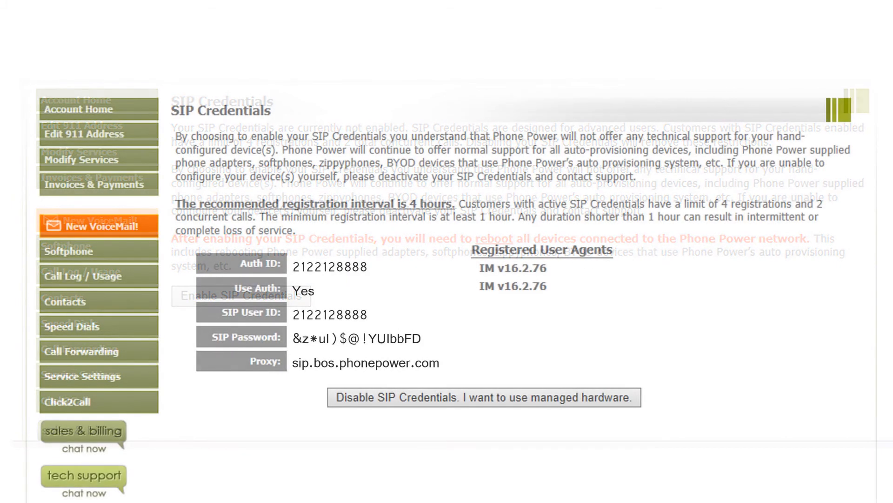